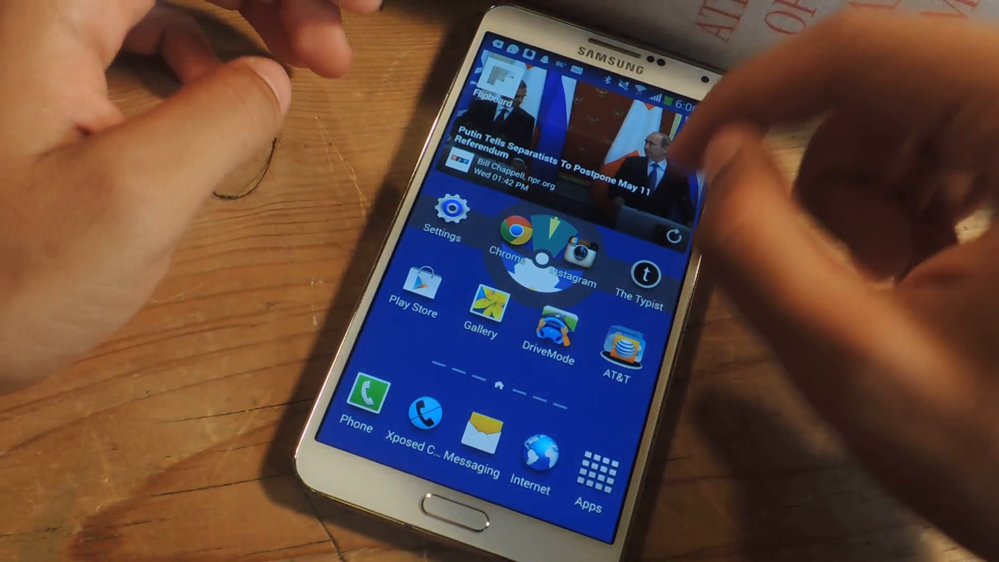
# Swipe left across the home screens to the page showing Xposed Installer and Netflix
pyautogui.hscroll(-3)
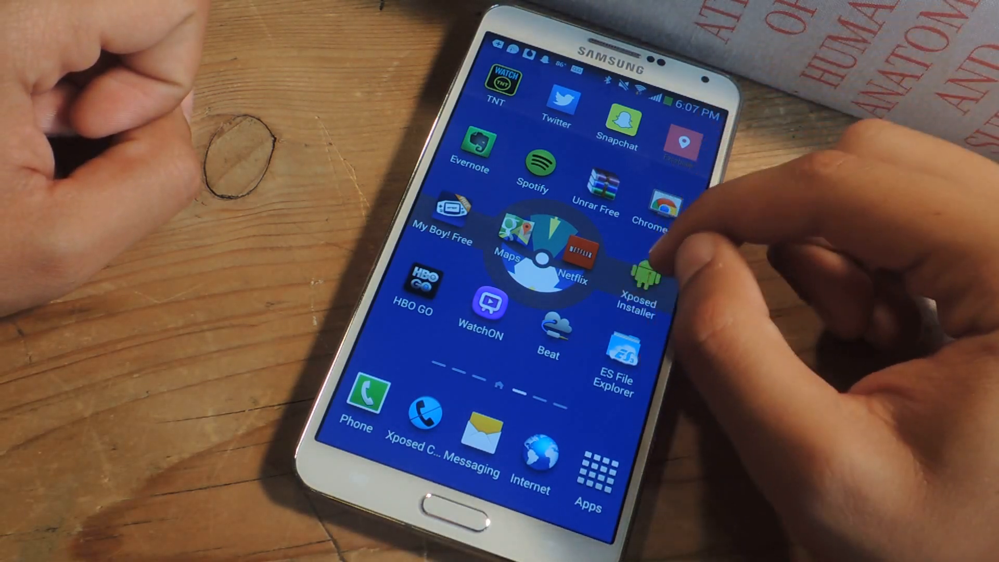
# Launch Xposed Installer and confirm a soft reboot of the phone
pyautogui.click(642, 274)
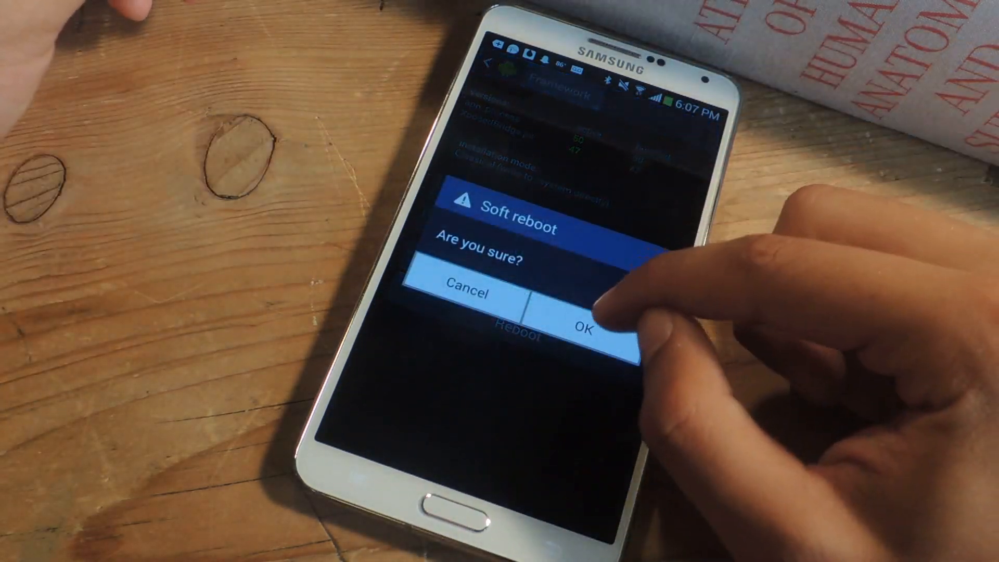
pyautogui.click(576, 325)
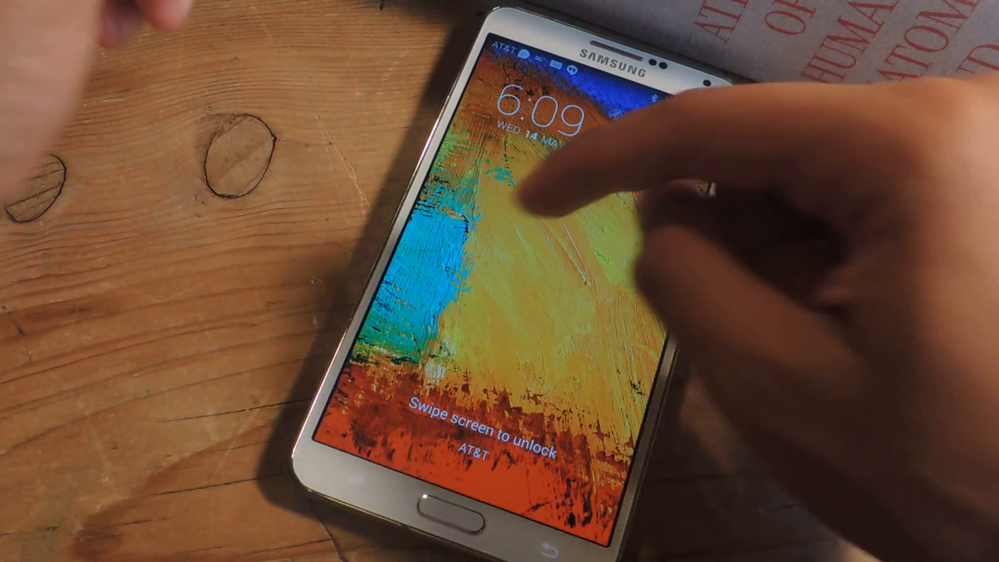